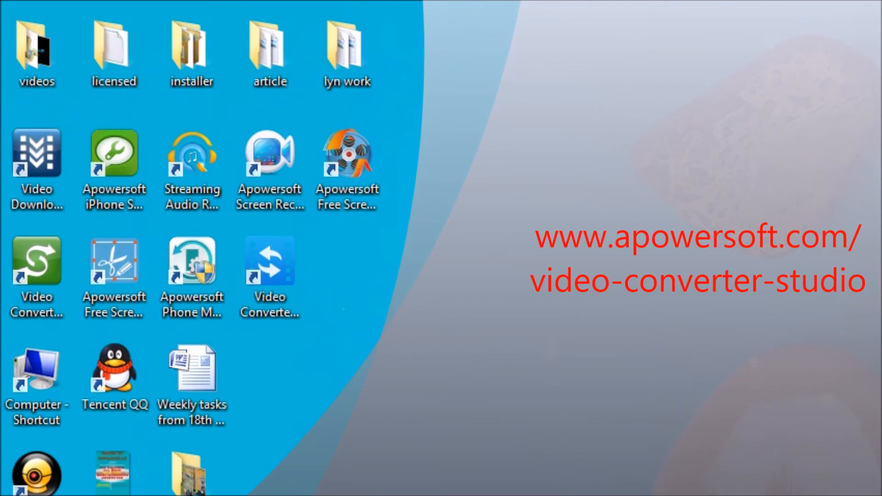
Launch Video Converter Studio and add the take_5.m4a recording to the conversion list.
click(269, 267)
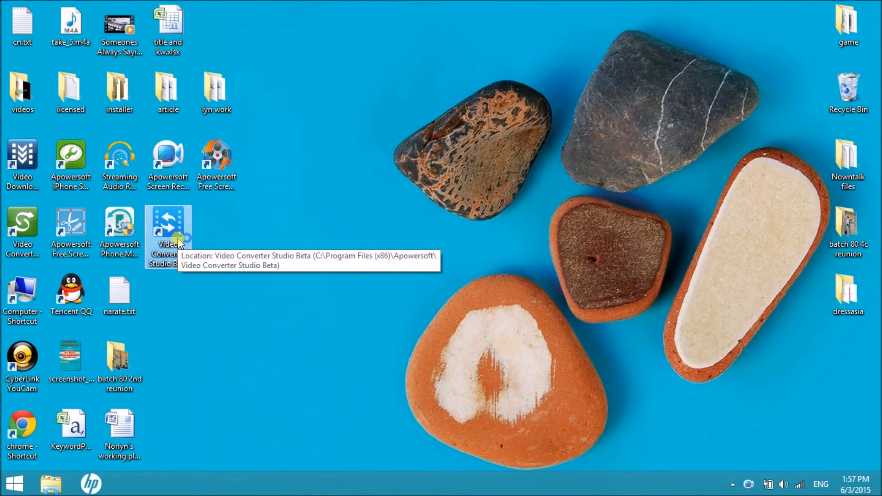
mouse_move(517, 237)
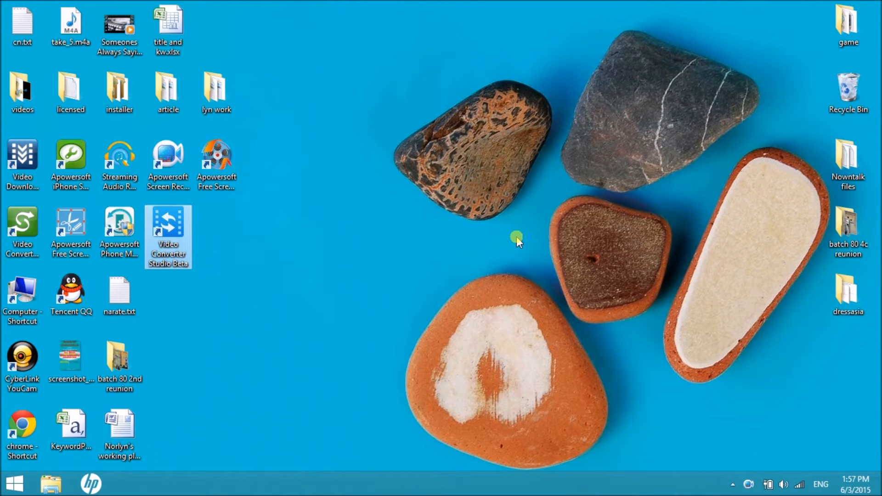
double_click(168, 223)
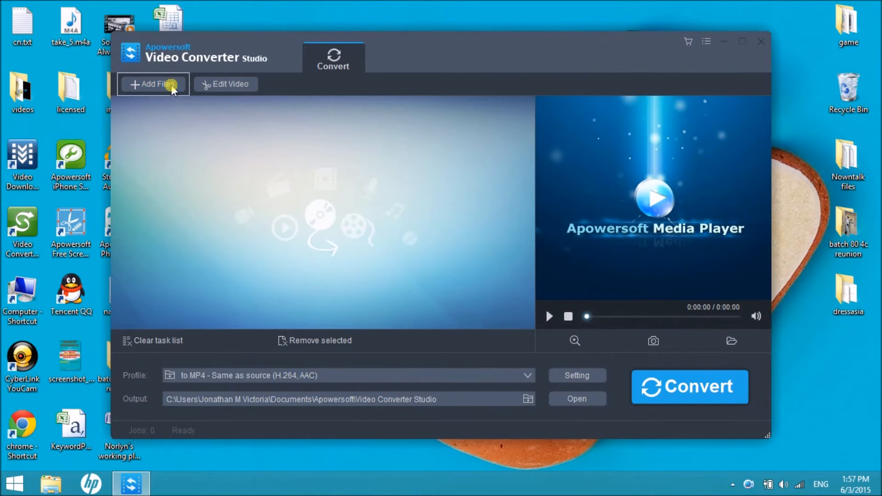
click(154, 83)
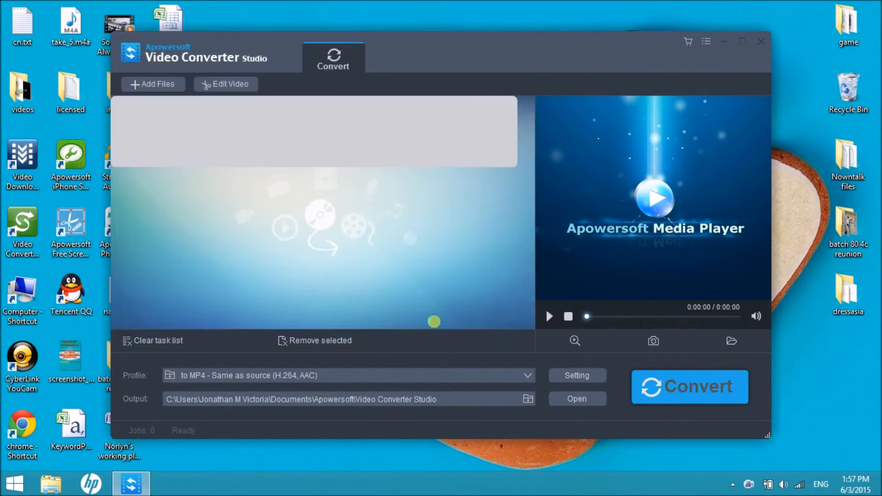
click(153, 84)
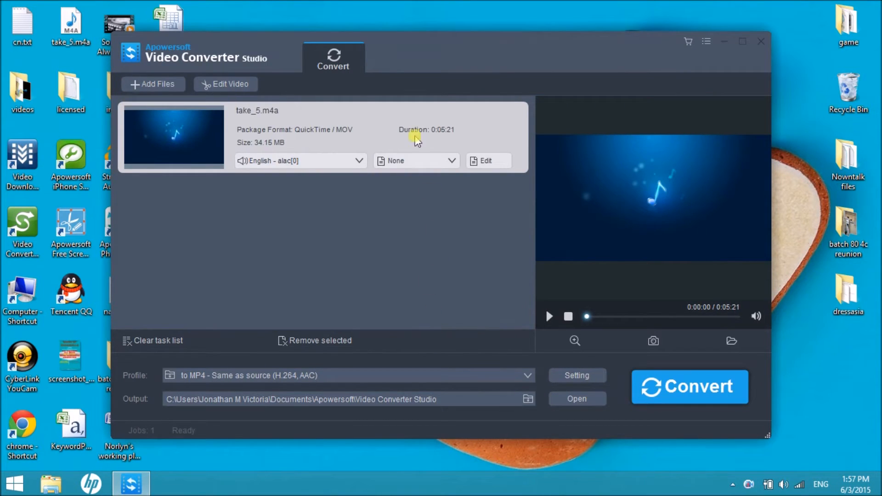
Choose M4R (AAC, 320Kbps, Stereo) from the 'to Audio' profiles as the output format.
click(525, 375)
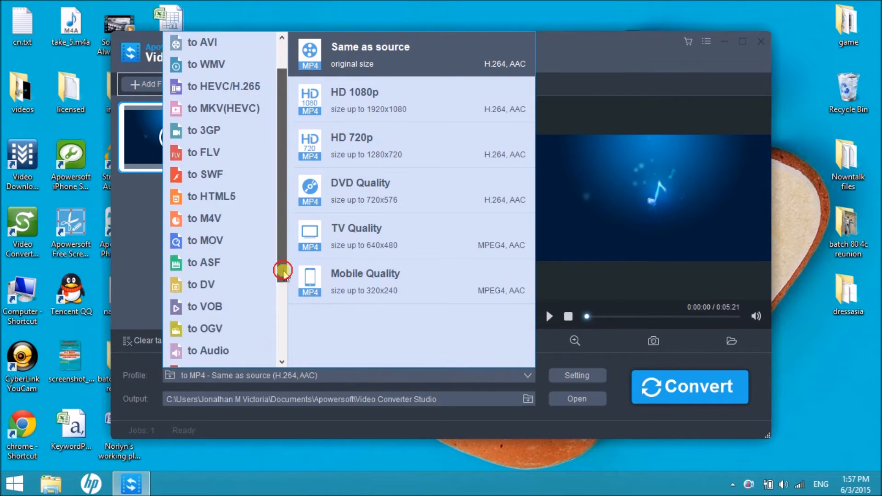
click(207, 262)
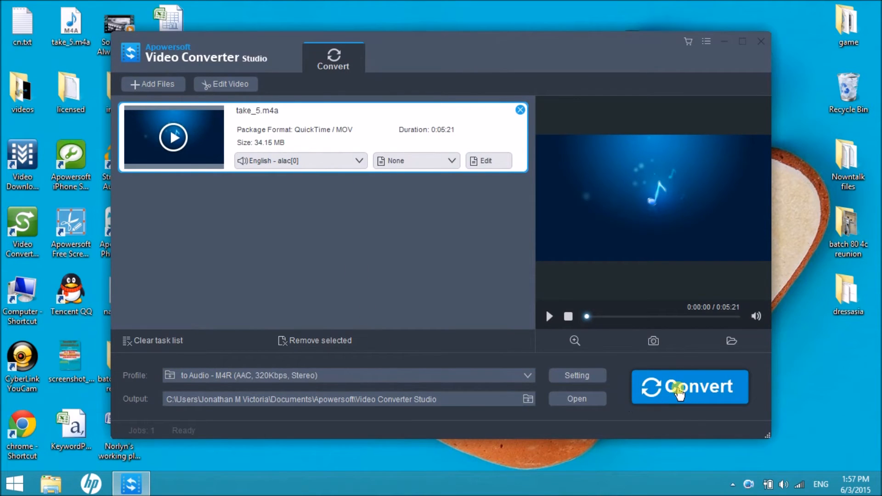
Convert take_5.m4a to M4R and dismiss the 'All 1 tasks finished' notice.
click(679, 390)
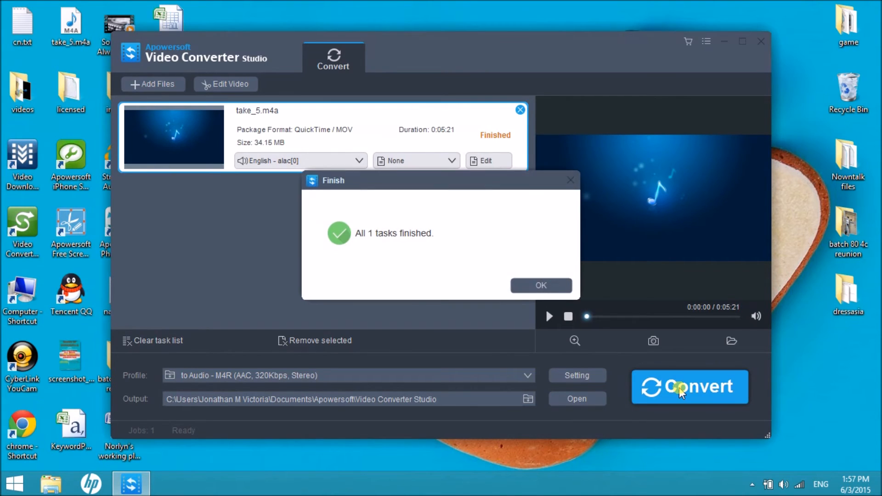
click(541, 285)
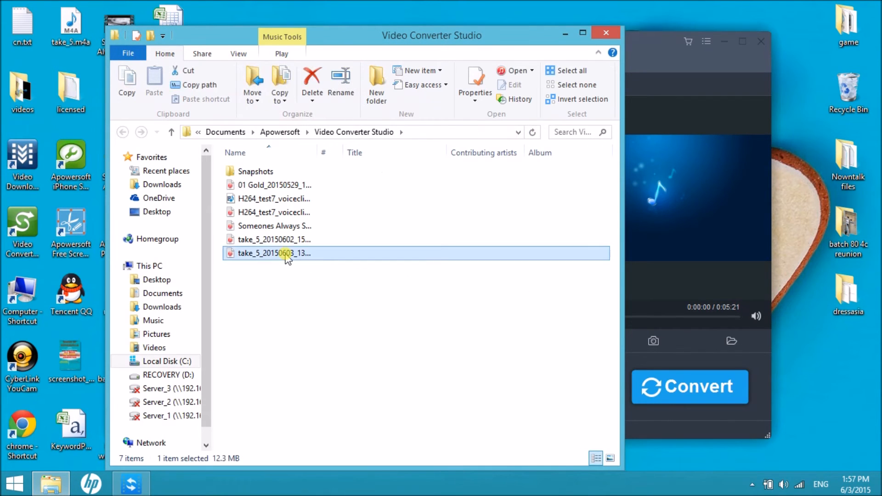
Start renaming the new take_5_20150603_135712 .m4r file in the output folder.
right_click(286, 253)
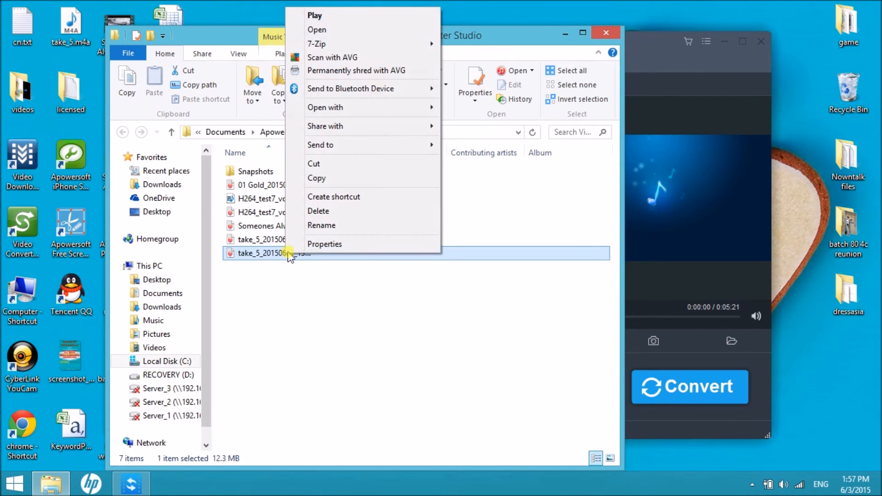
click(322, 226)
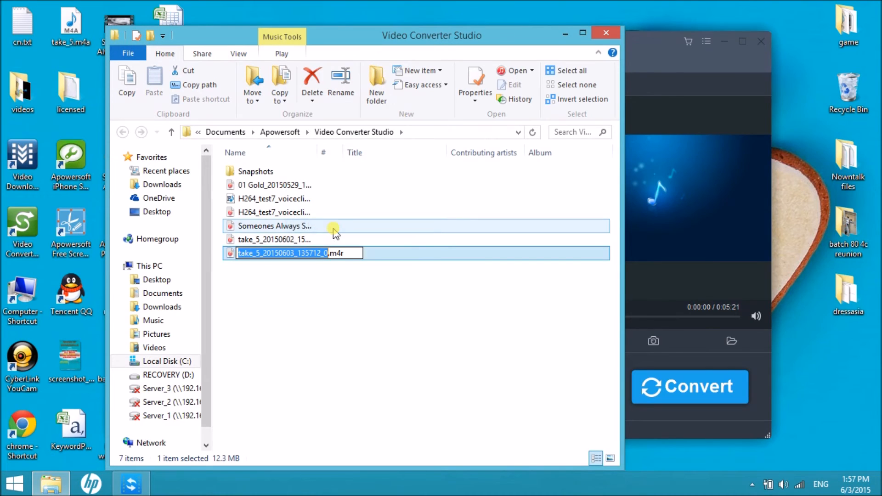